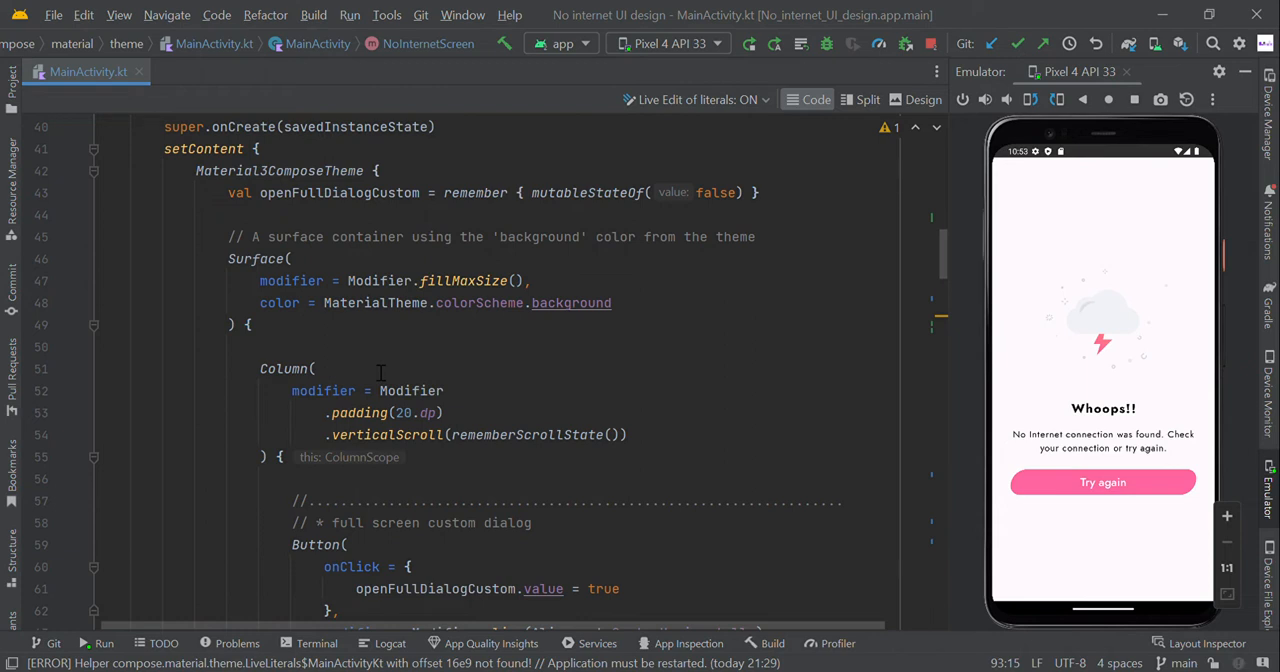
mouse_move(766, 424)
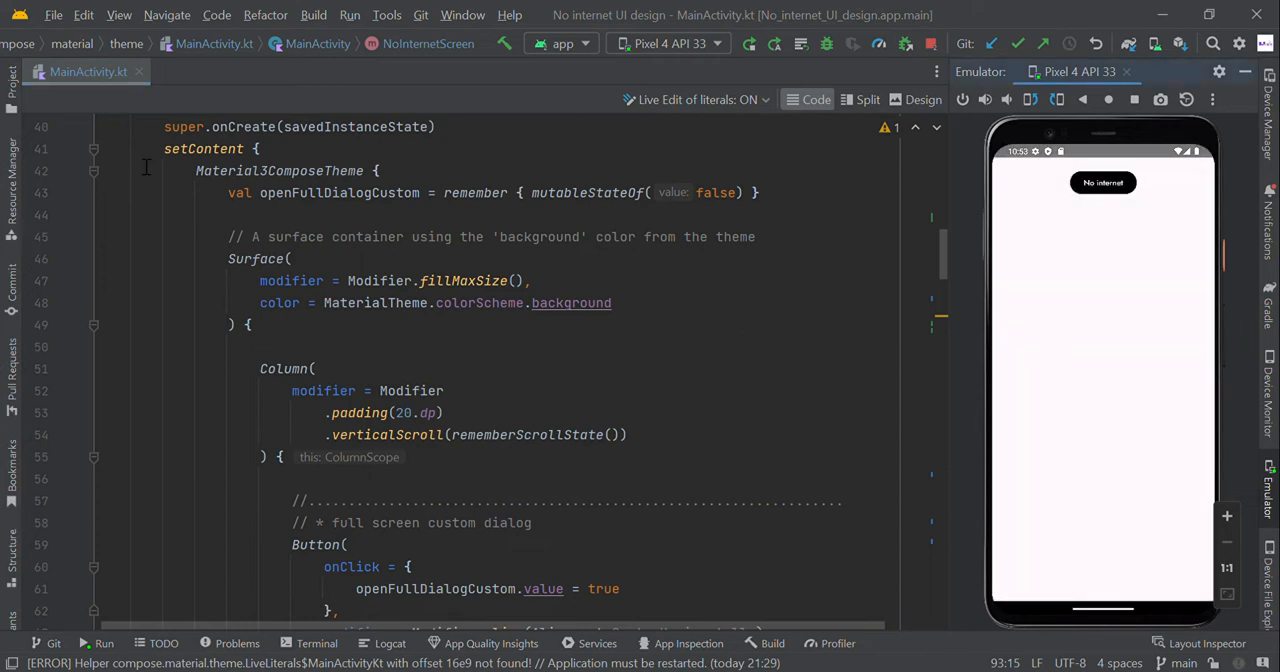
- Review the Button onClick and openFullDialogCustom state in MainActivity.kt
scroll("down", 3)
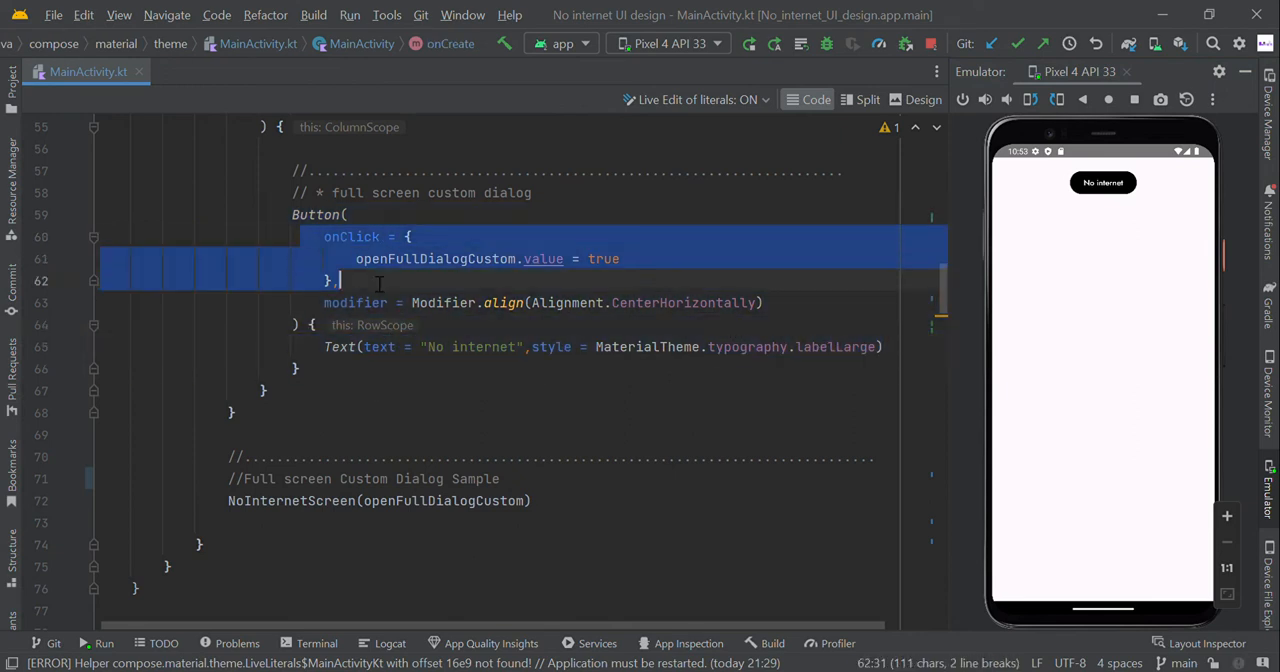
mouse_move(436, 260)
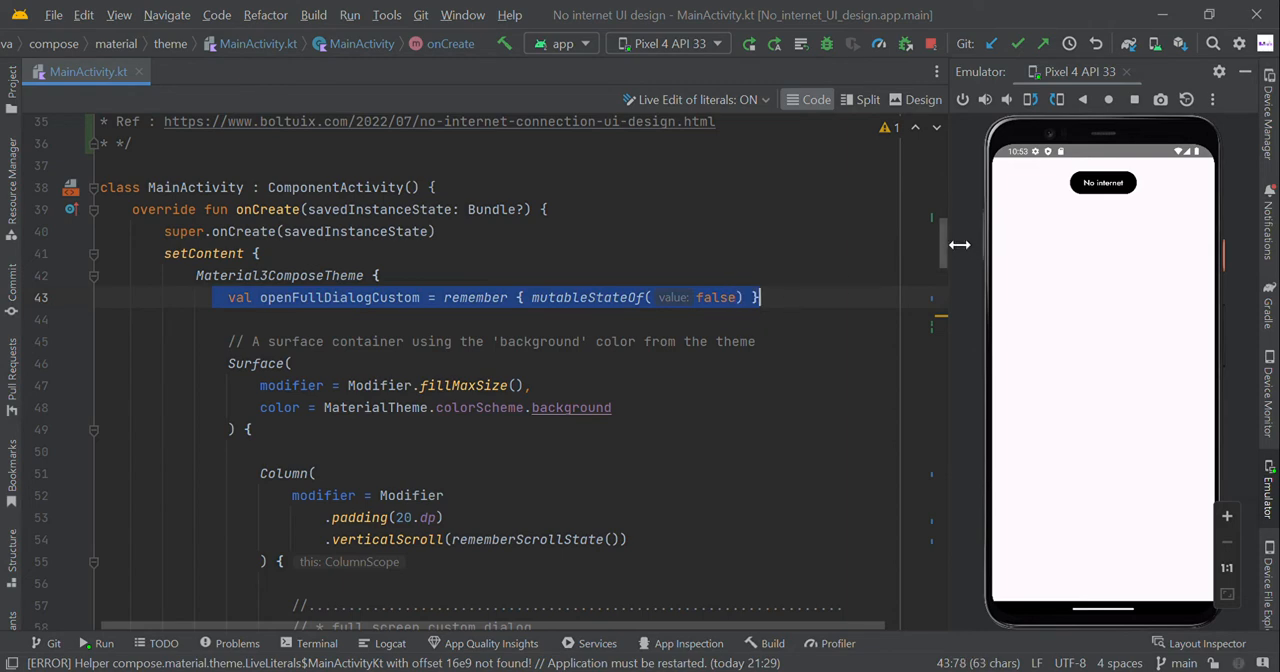
- Highlight the dialog's onDismissRequest and DialogProperties blocks in NoInternetScreen
scroll("down", 3)
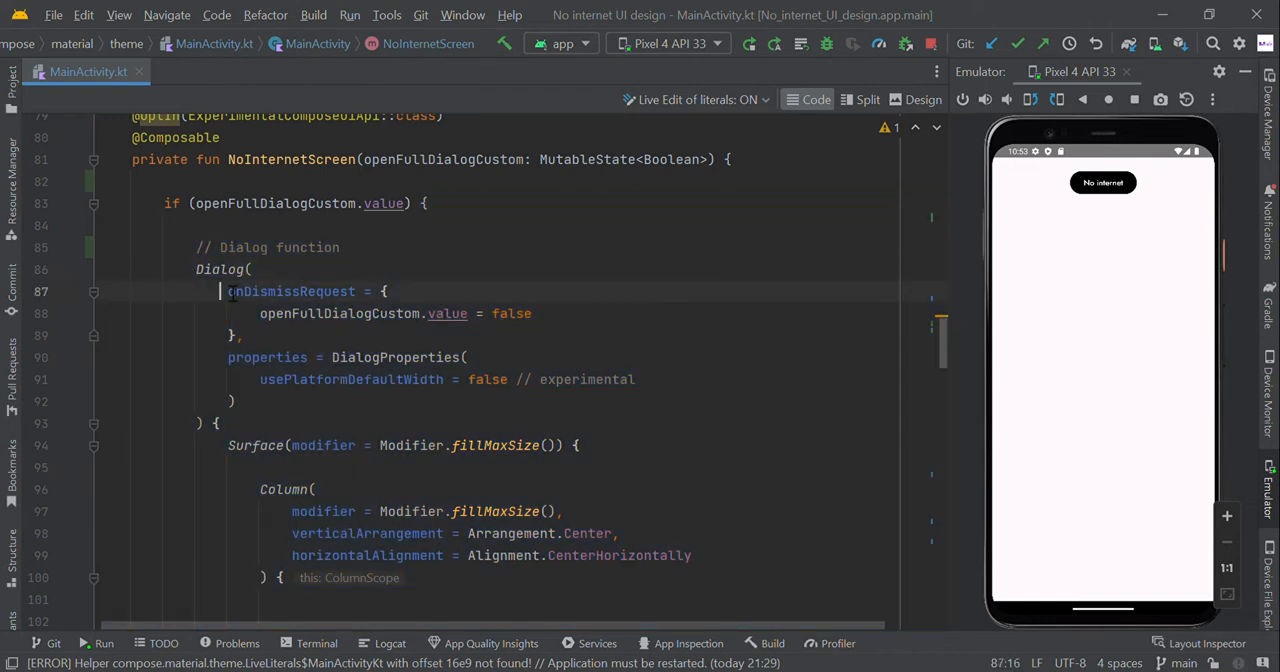
left_click_drag(228, 292, 238, 334)
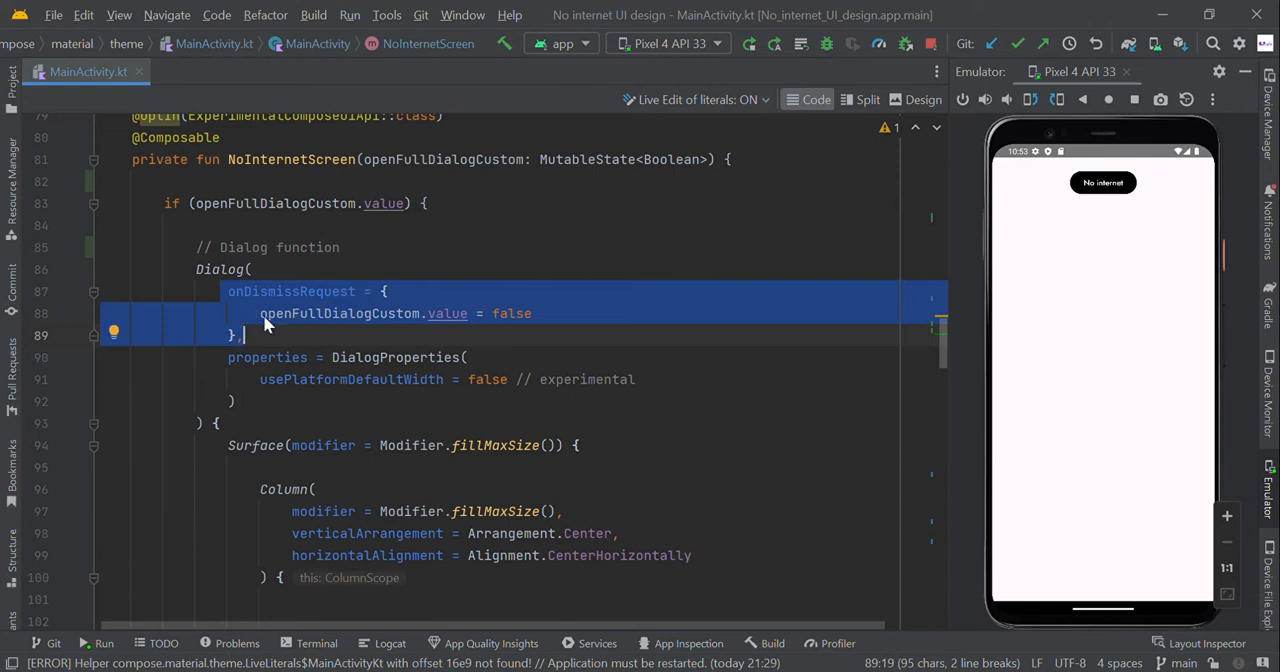
mouse_move(512, 320)
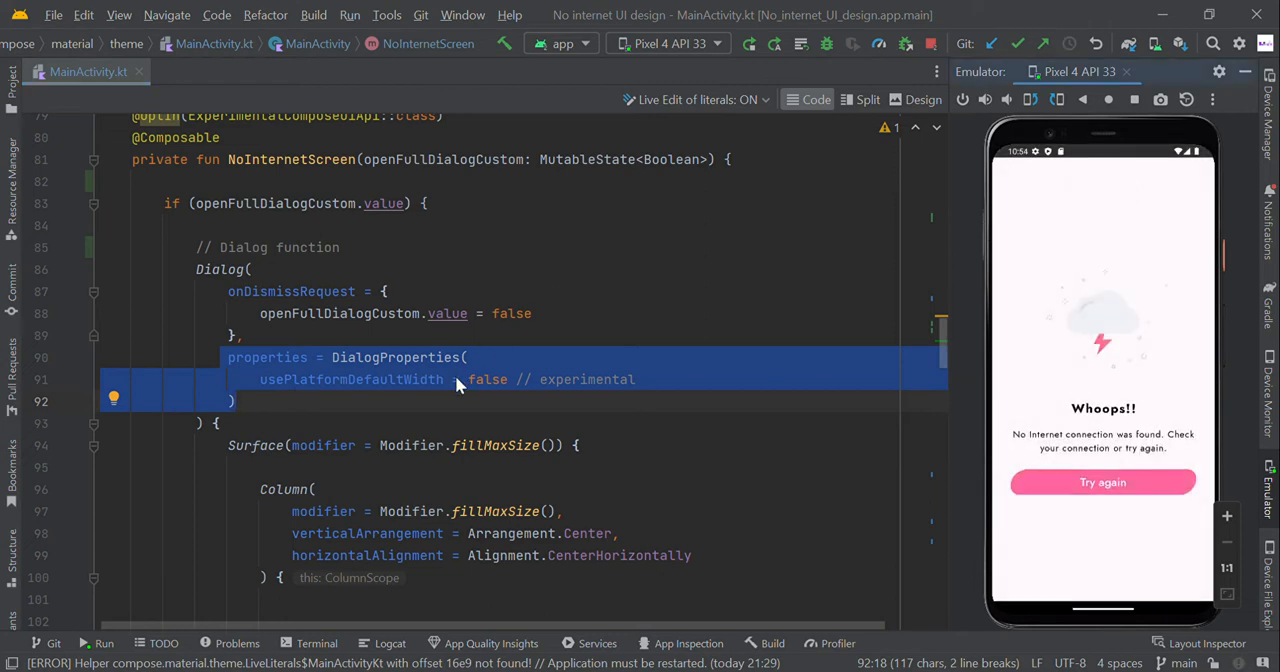
mouse_move(598, 384)
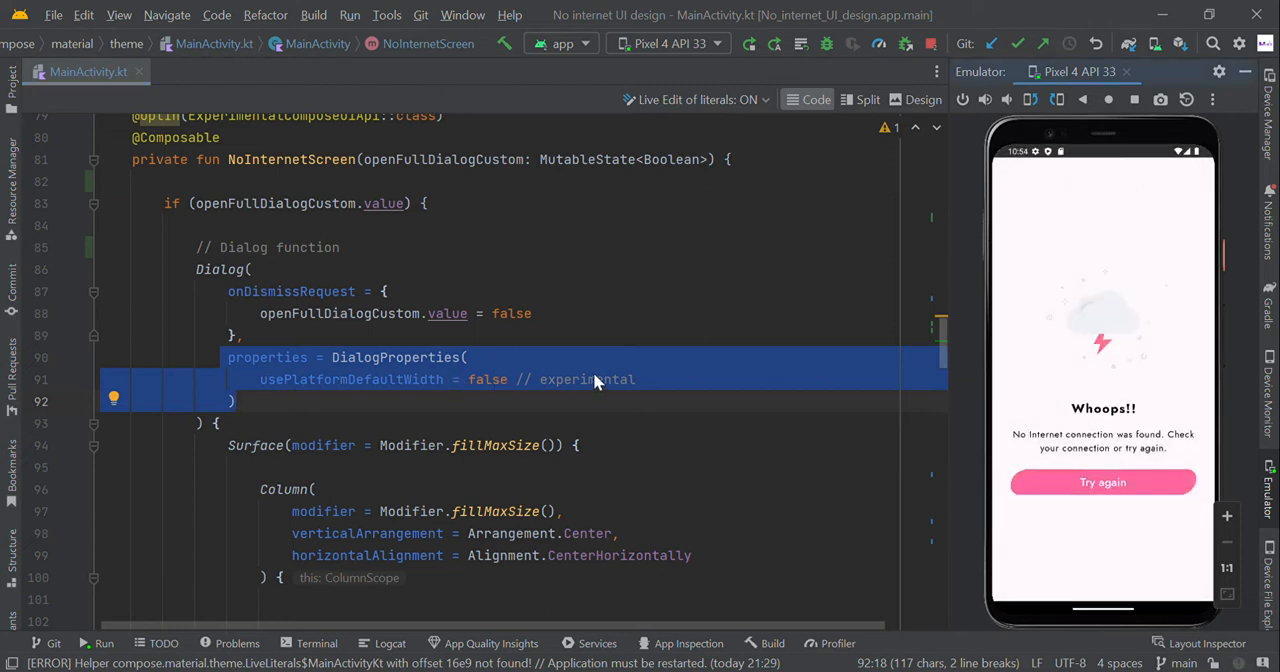
scroll("down", 3)
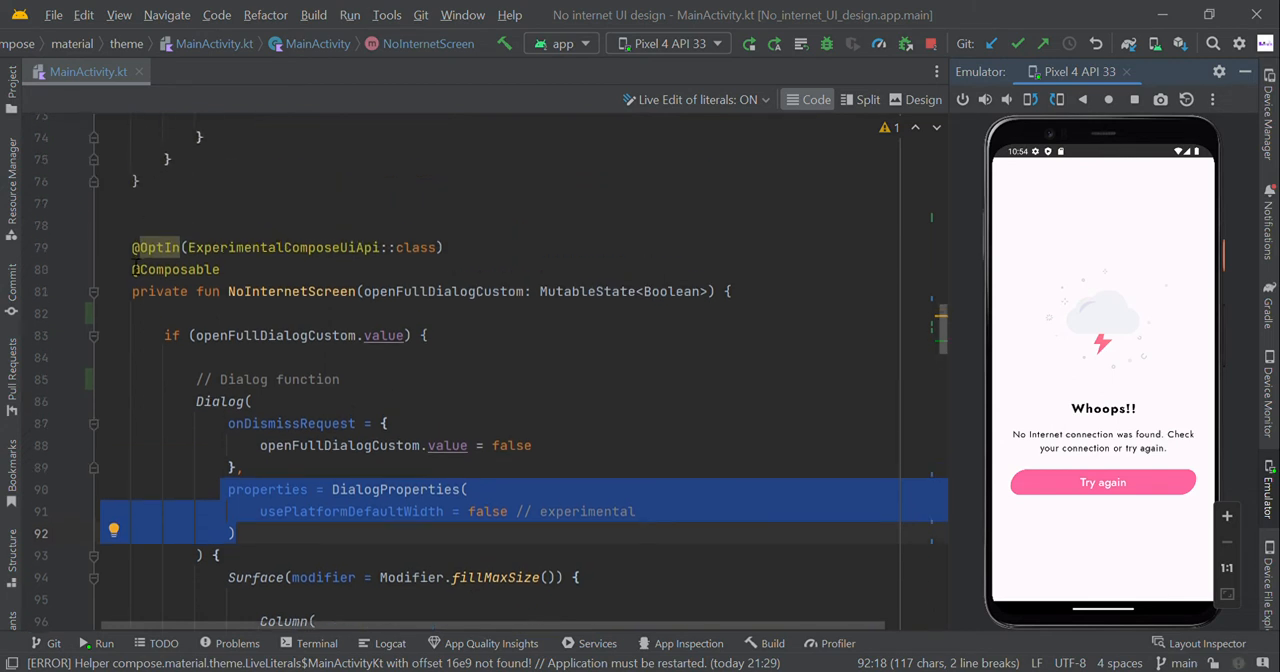
left_click(284, 248)
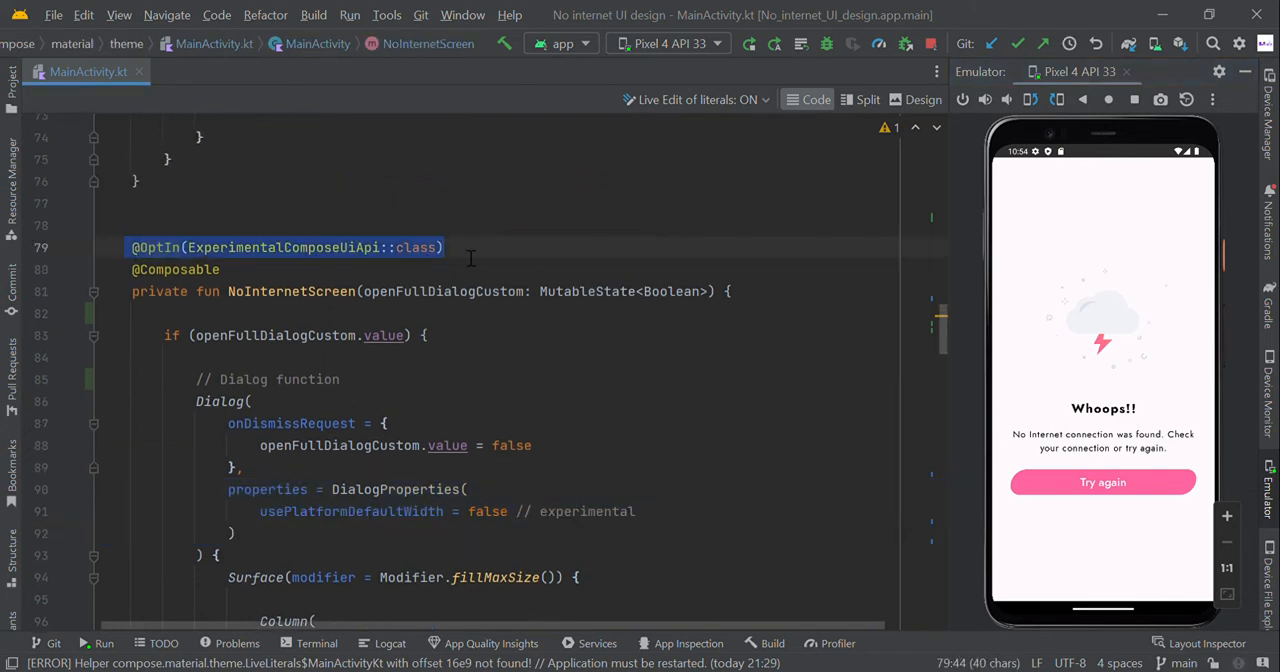
scroll("down", 3)
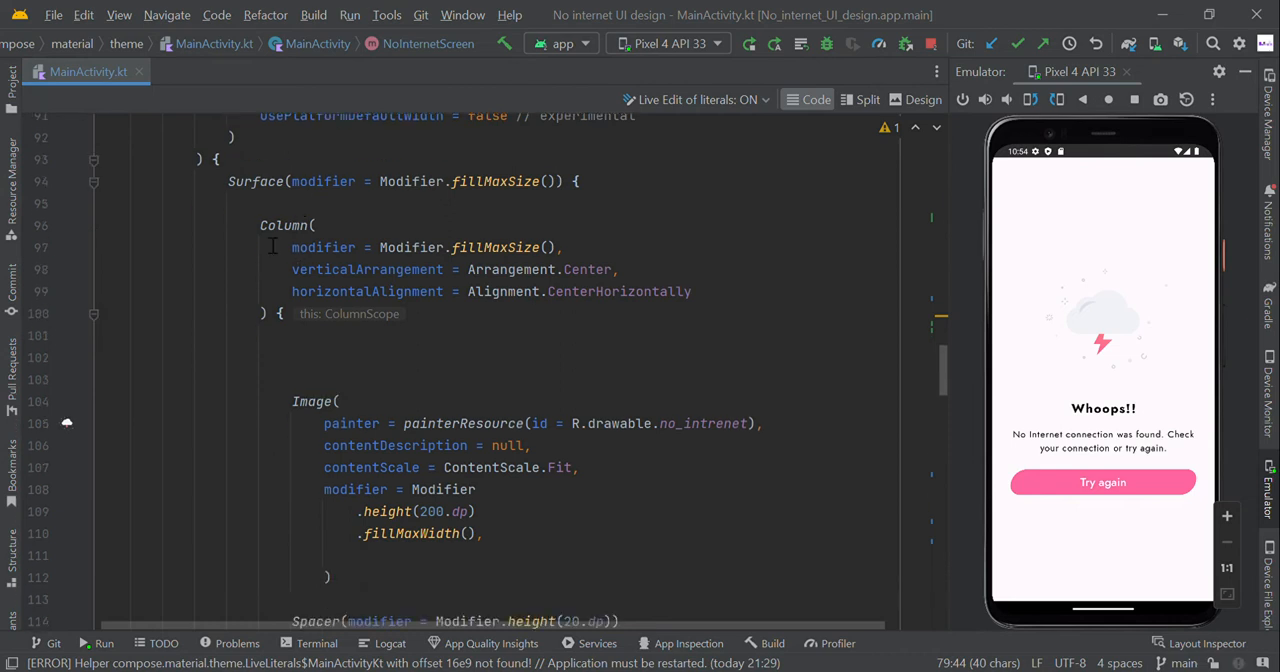
left_click(92, 248)
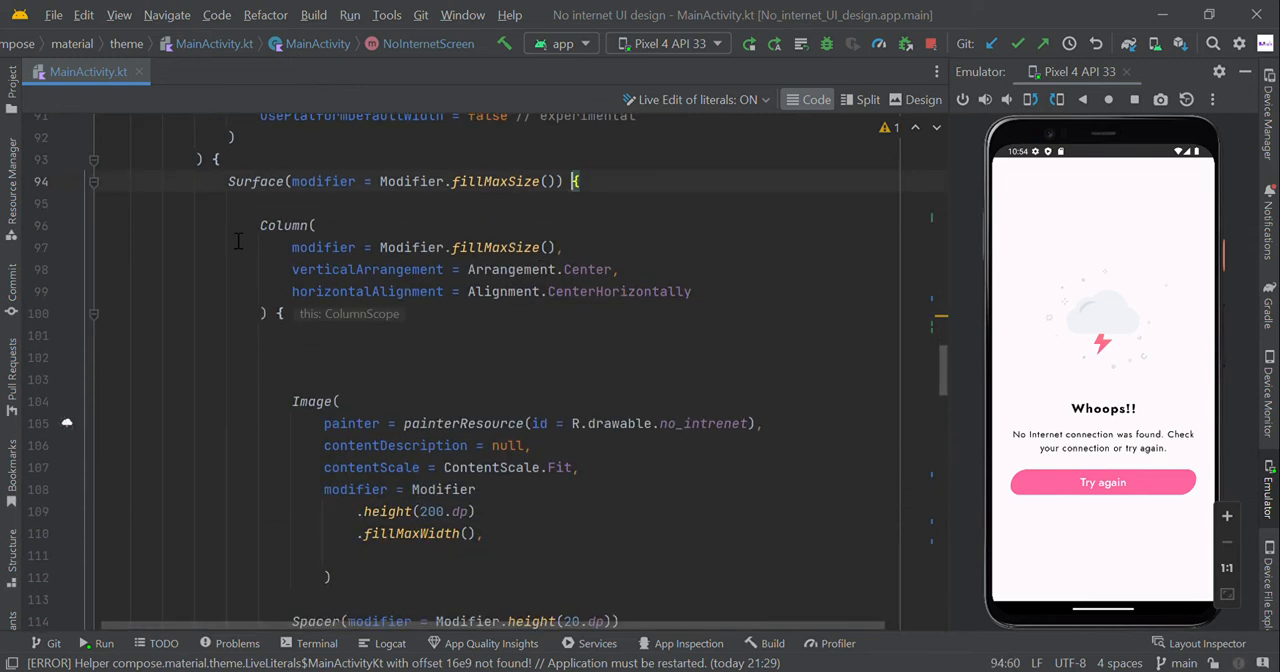
left_click_drag(260, 224, 284, 312)
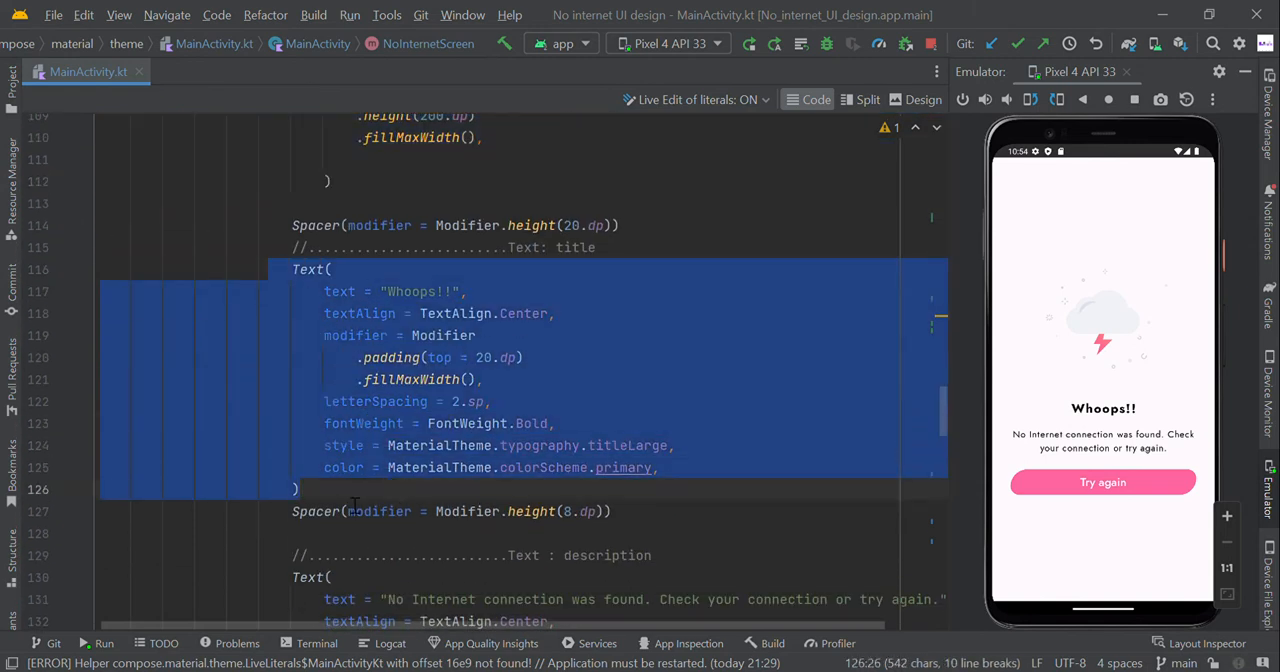
scroll("down", 3)
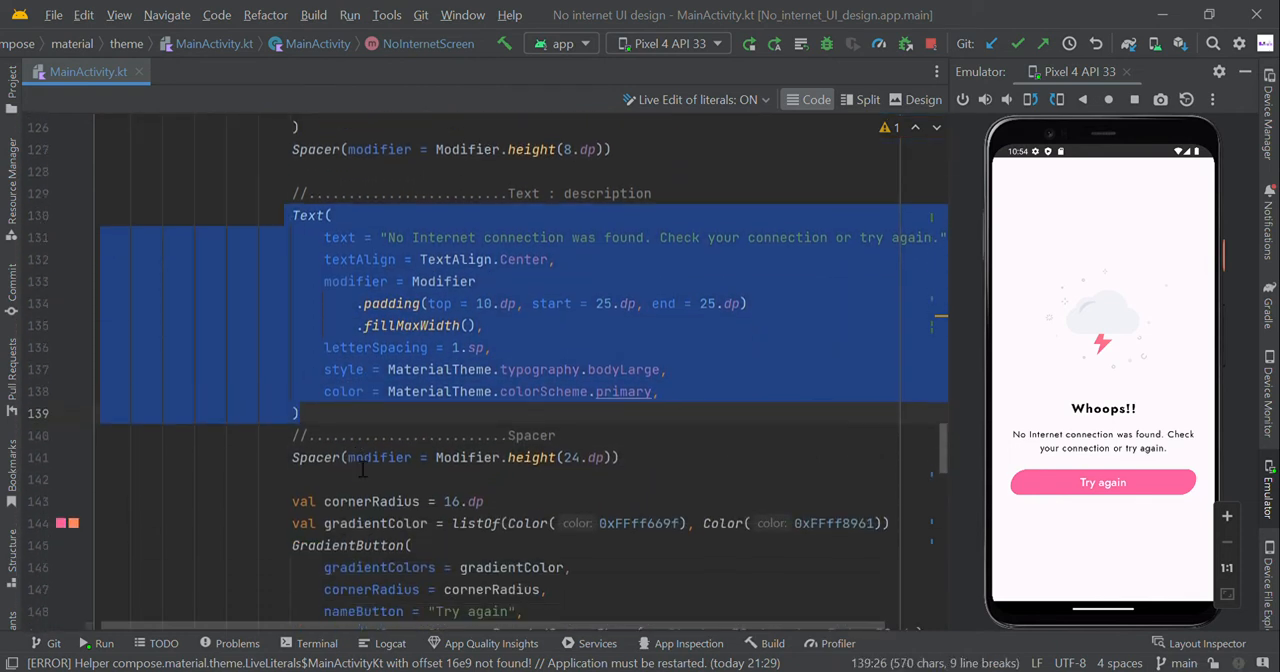
scroll("down", 3)
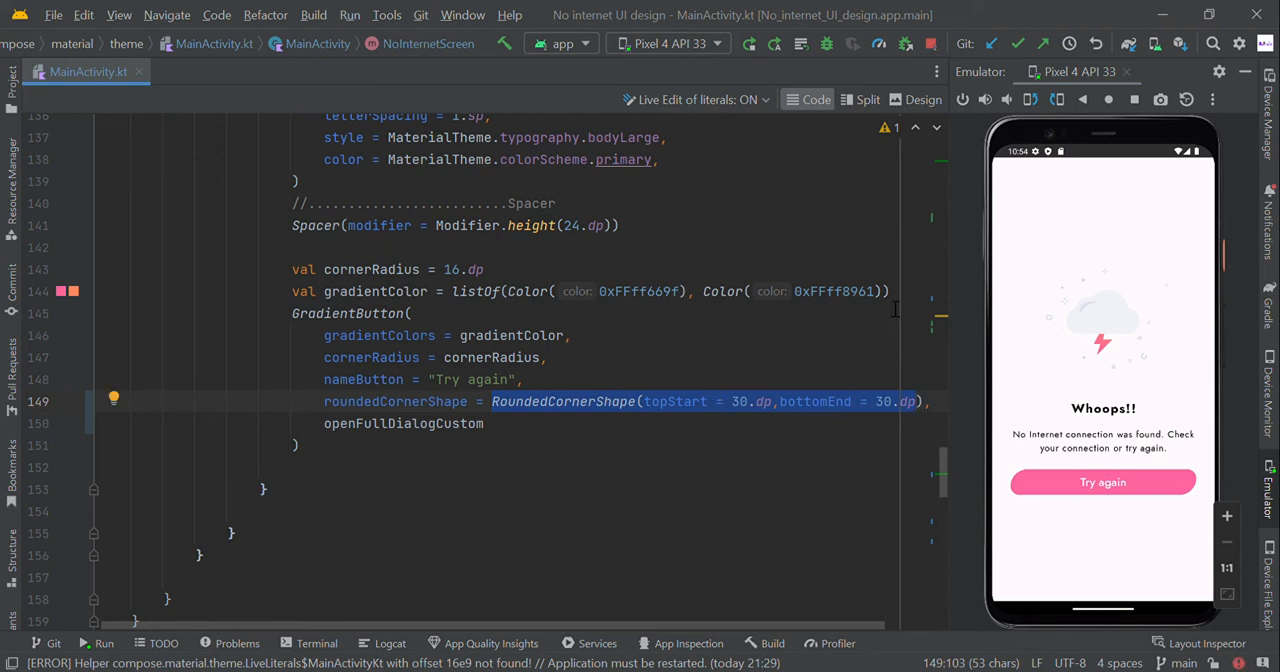
mouse_move(1058, 262)
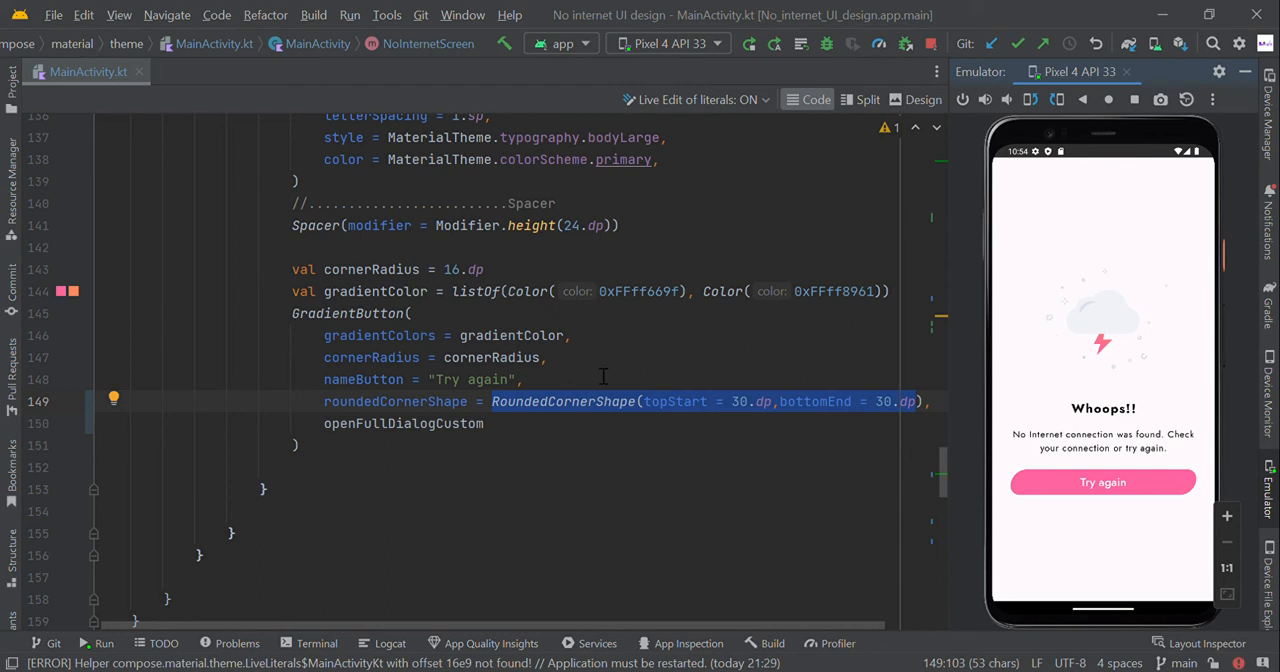
mouse_move(1180, 196)
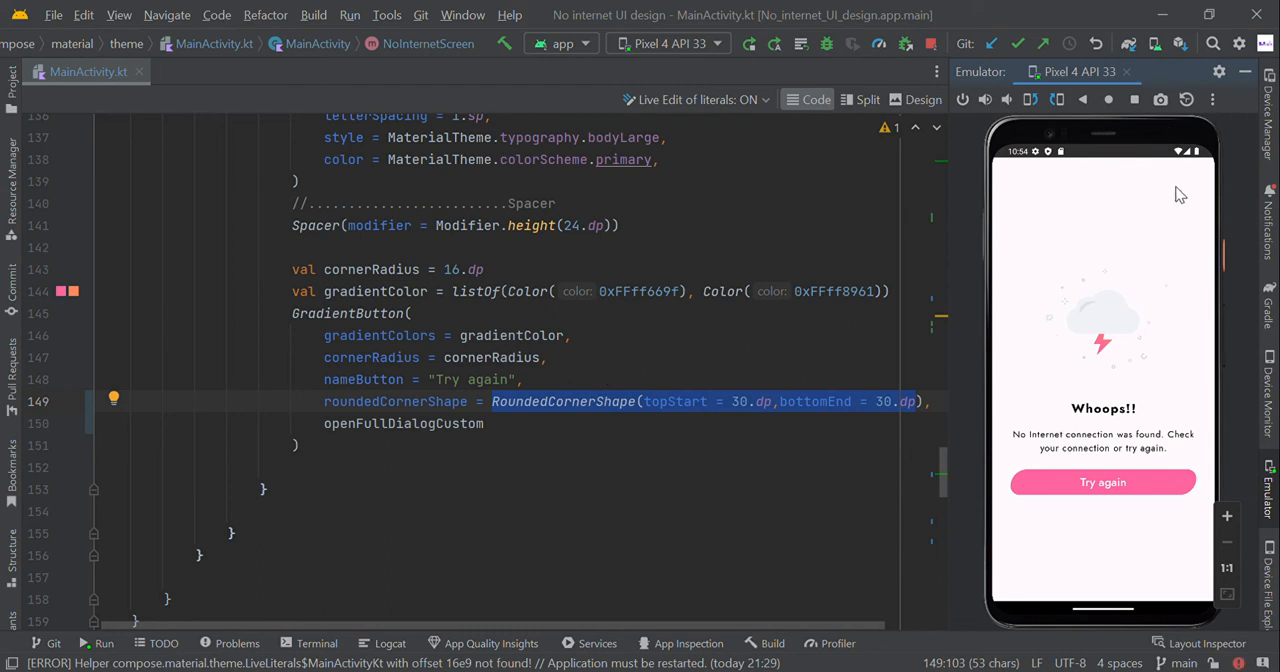